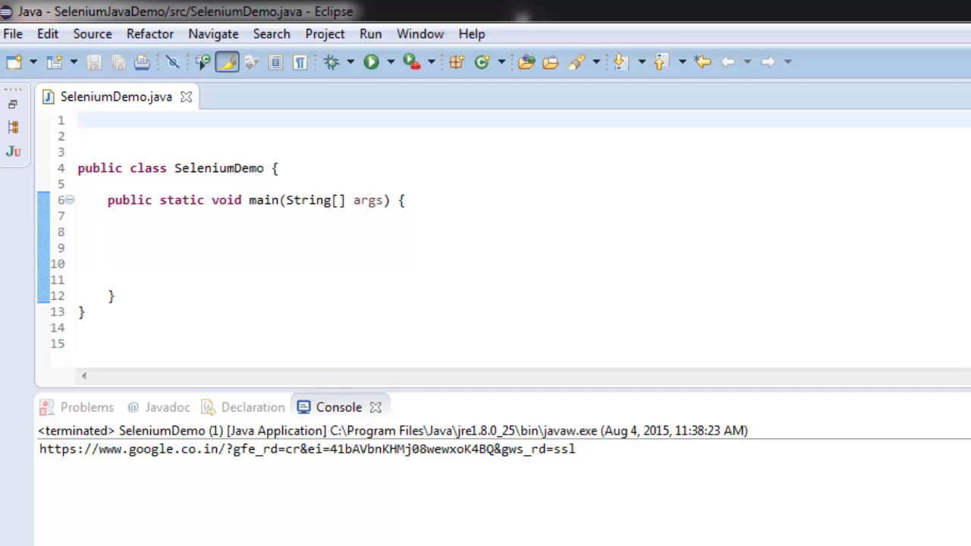
Add import org.openqa.selenium.*; and import org.openqa.selenium.firefox.*; at the top of SeleniumDemo.java
{"action": "left_click", "coordinate": [79, 120]}
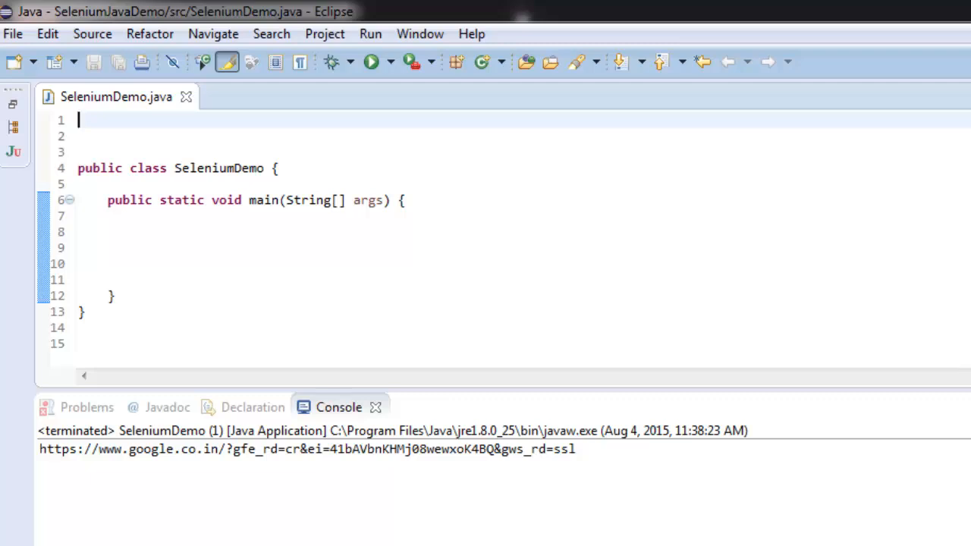
{"action": "type", "text": "i"}
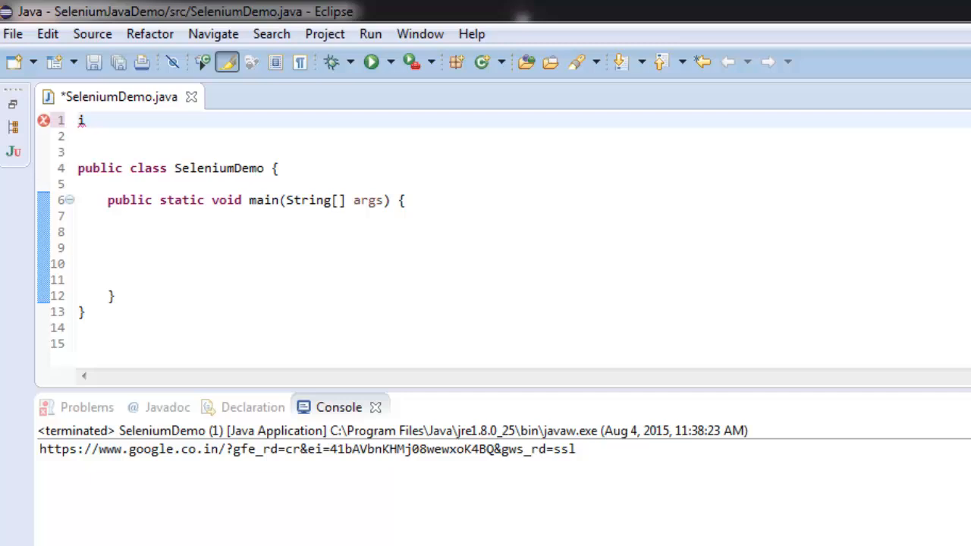
{"action": "type", "text": "mport op"}
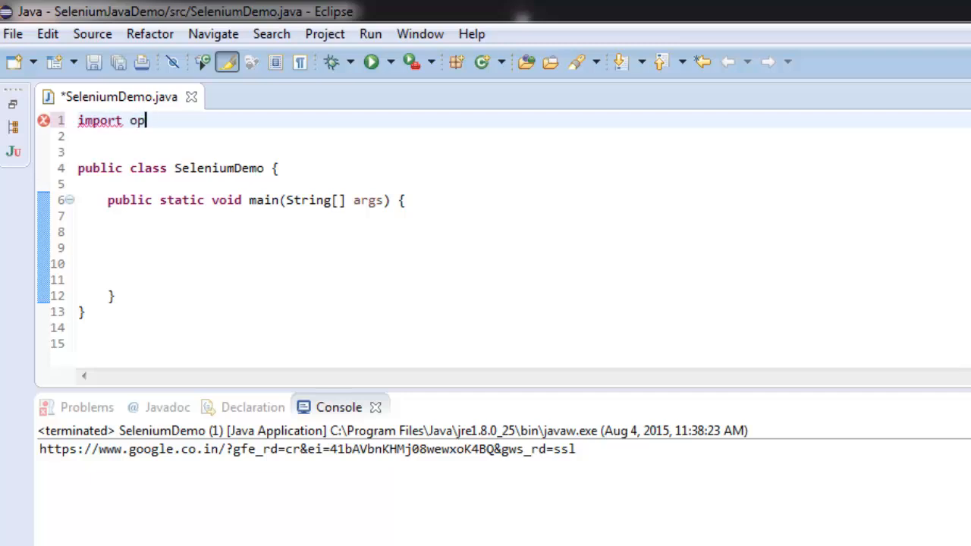
{"action": "type", "text": "rg.op"}
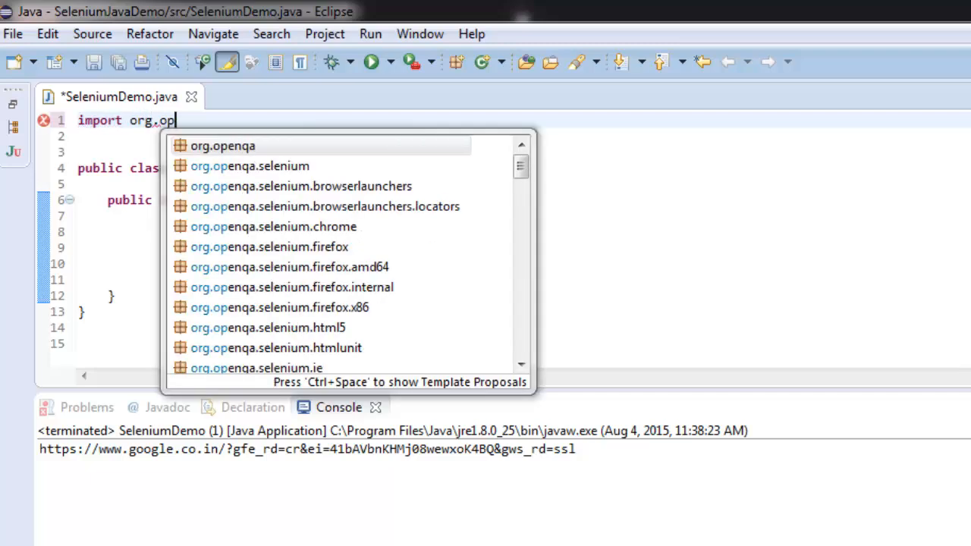
{"action": "type", "text": "enqa."}
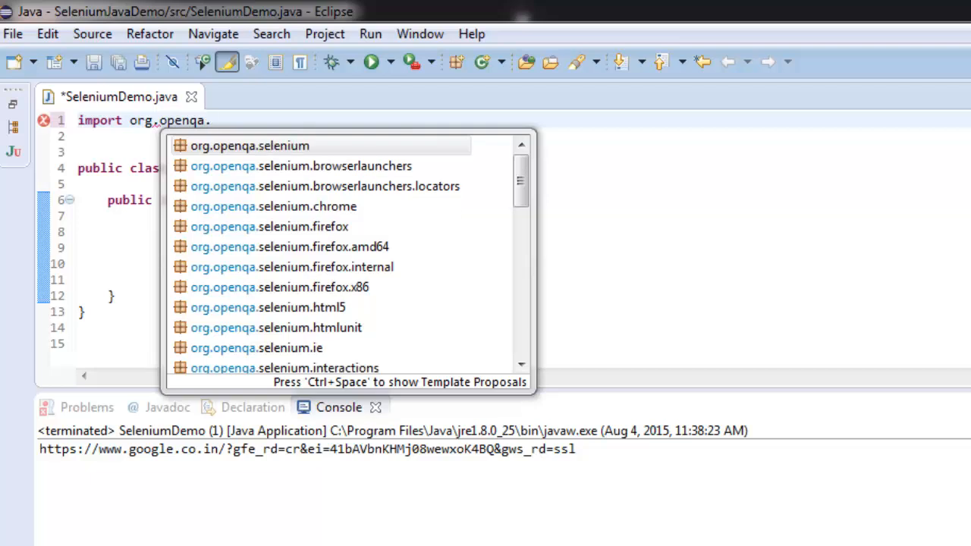
{"action": "left_click", "coordinate": [249, 146]}
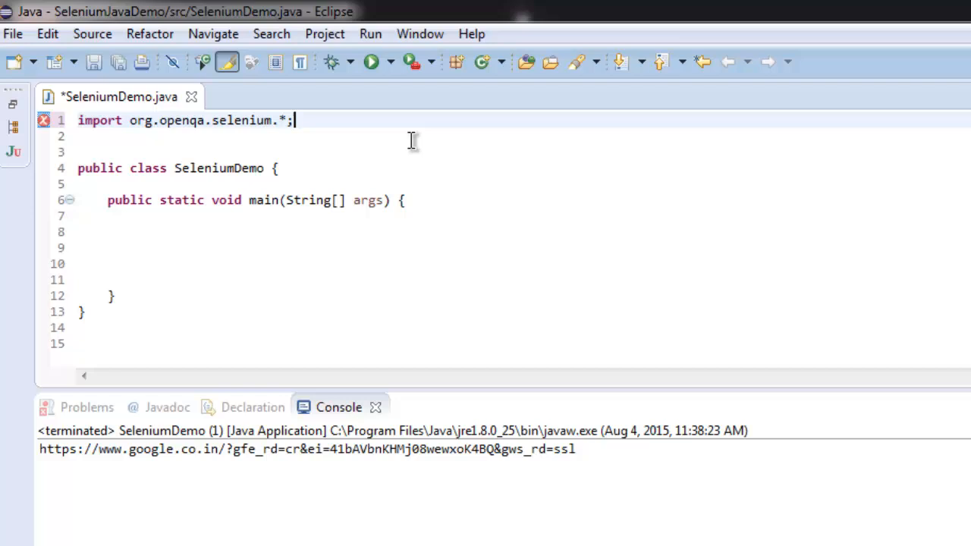
{"action": "type", "text": "import o"}
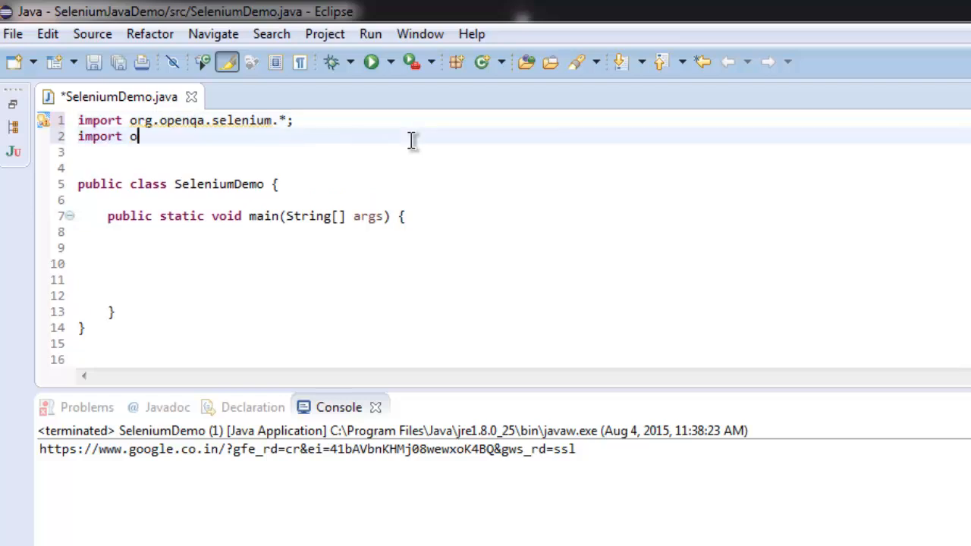
{"action": "type", "text": "rg.openqa.selenium.firefox.*;"}
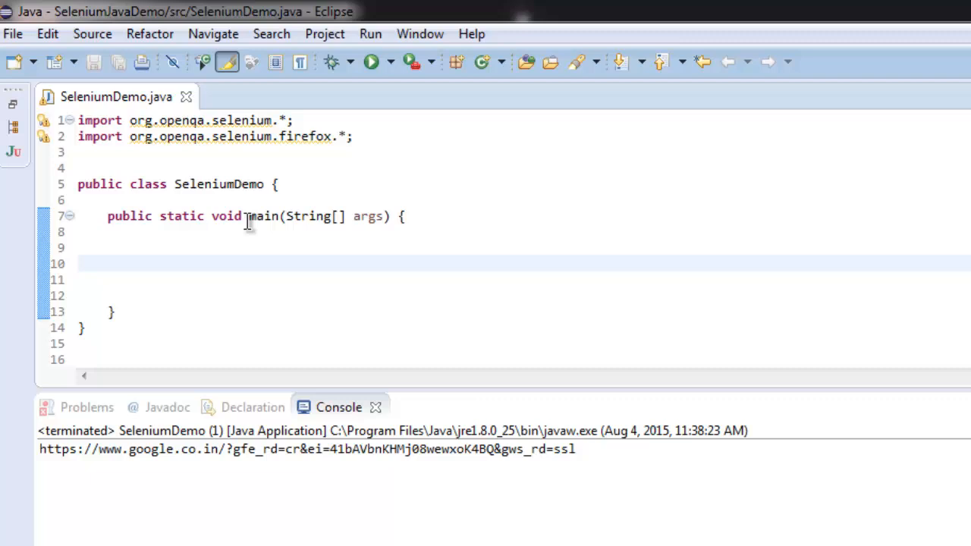
{"action": "mouse_move", "coordinate": [255, 254]}
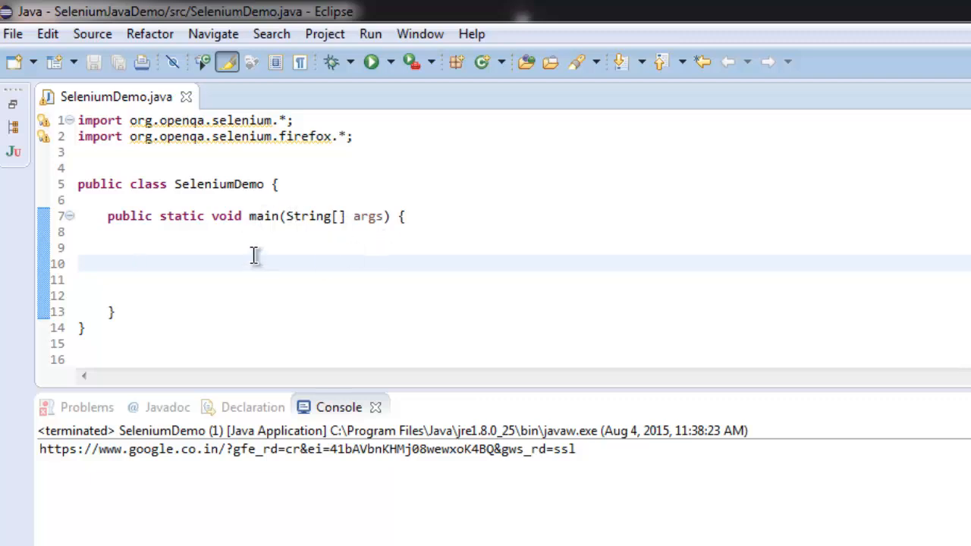
{"action": "type", "text": "WebDriver"}
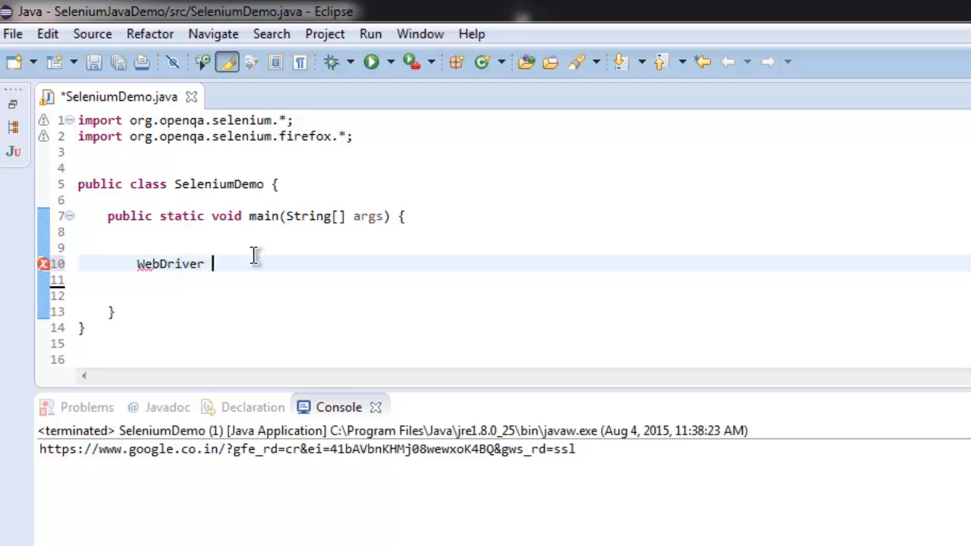
{"action": "type", "text": "dr"}
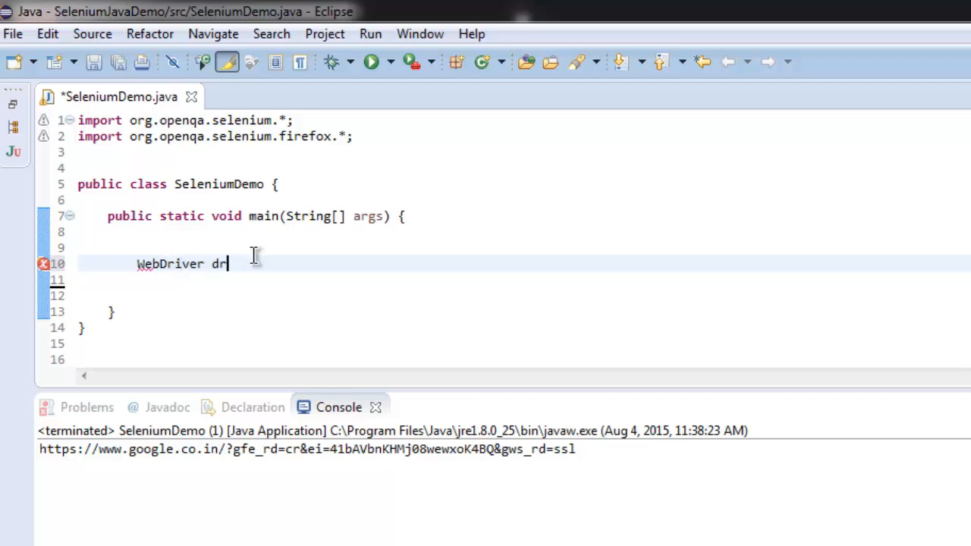
{"action": "type", "text": "iver ="}
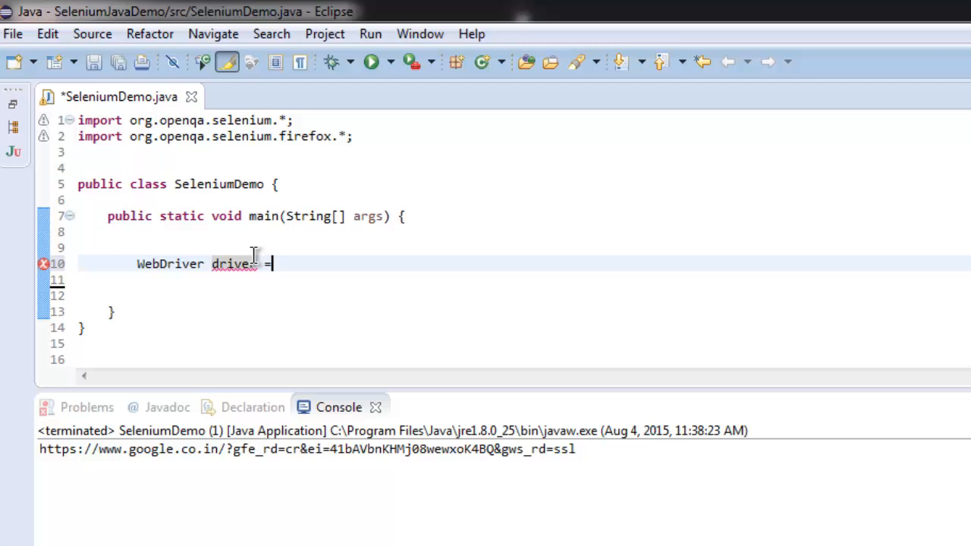
{"action": "type", "text": "new F"}
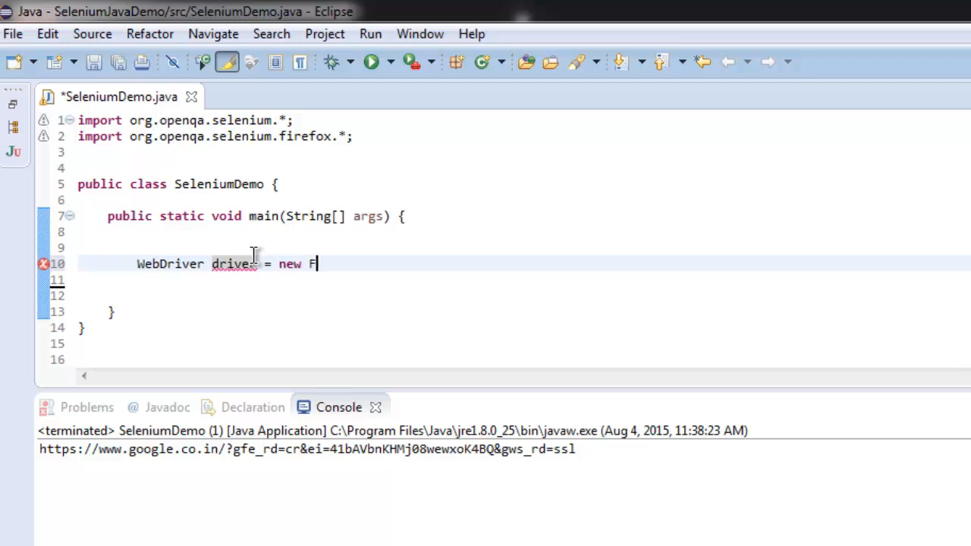
{"action": "type", "text": "irefoxDriver"}
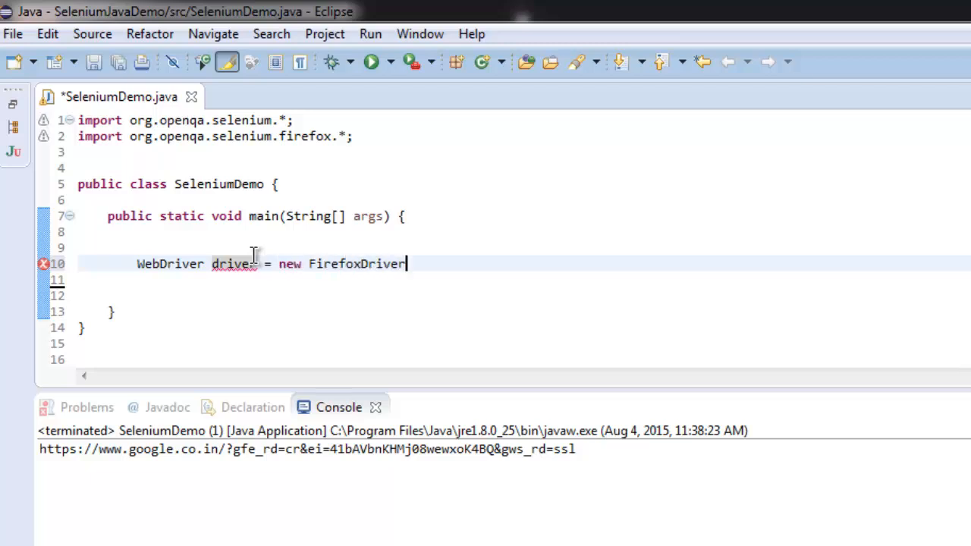
{"action": "type", "text": "();"}
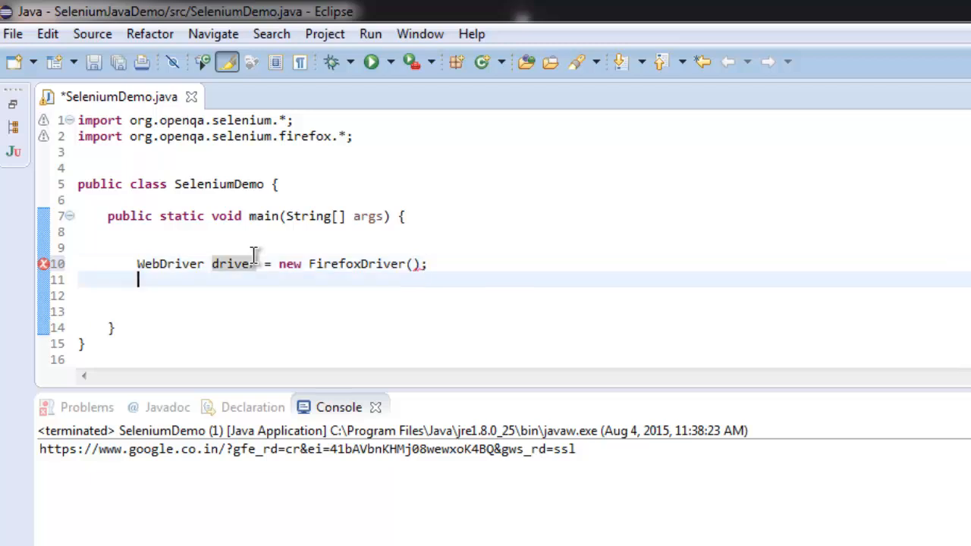
{"action": "type", "text": "driver.get"}
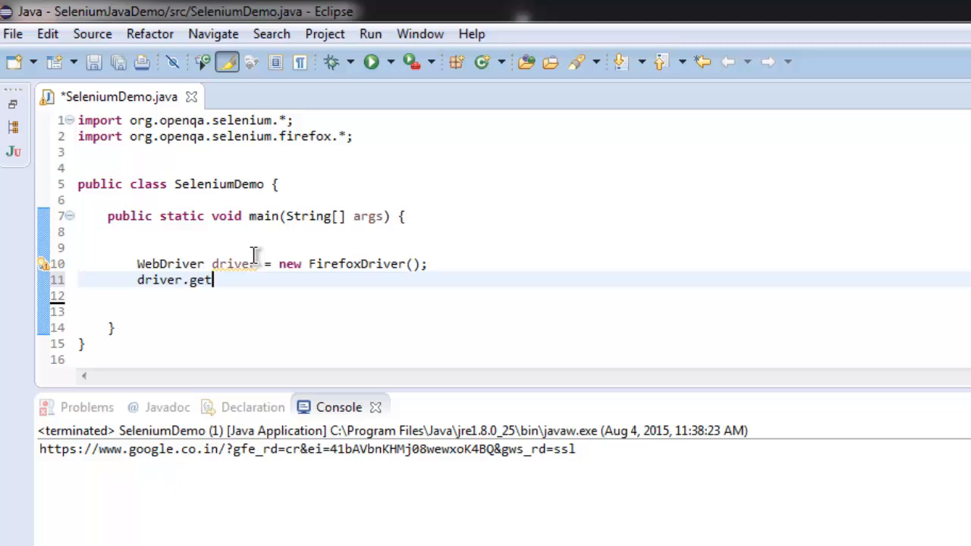
{"action": "type", "text": "(\"http://example.com\");"}
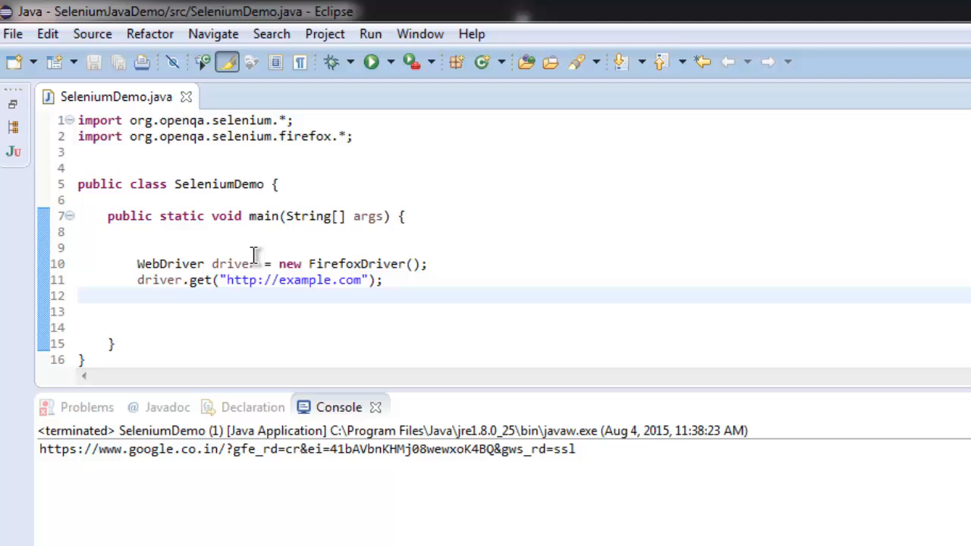
Store the page HTML in String pagesource = driver.getPageSource();
{"action": "type", "text": "s"}
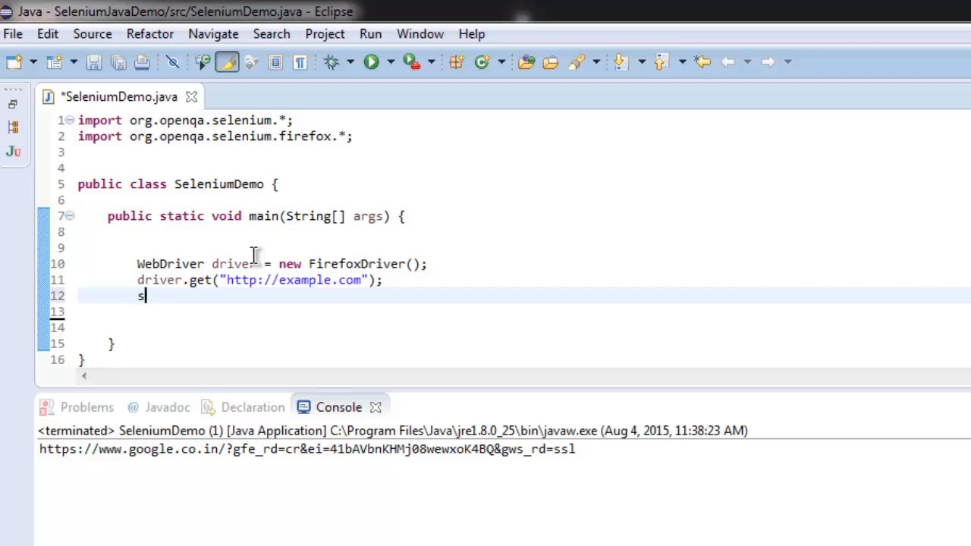
{"action": "type", "text": "tring"}
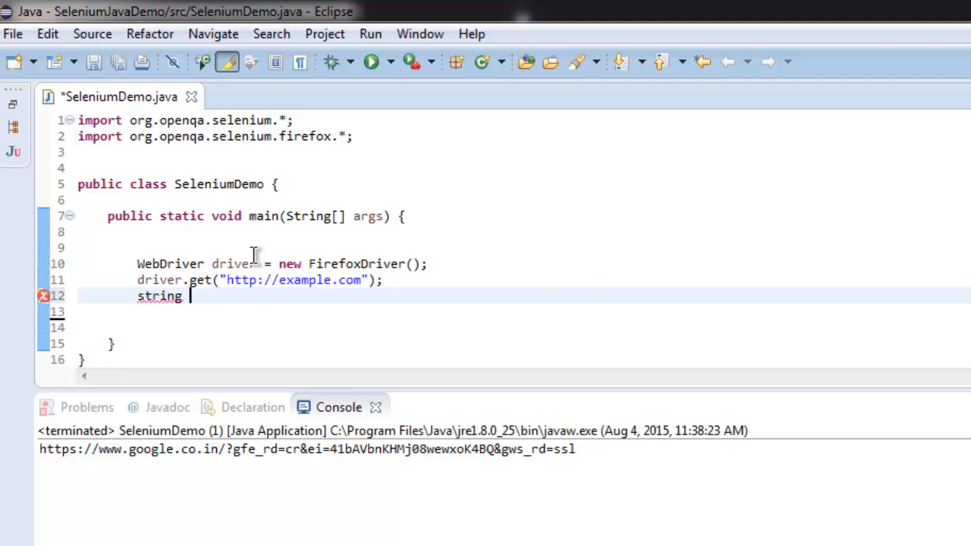
{"action": "type", "text": "pagesource"}
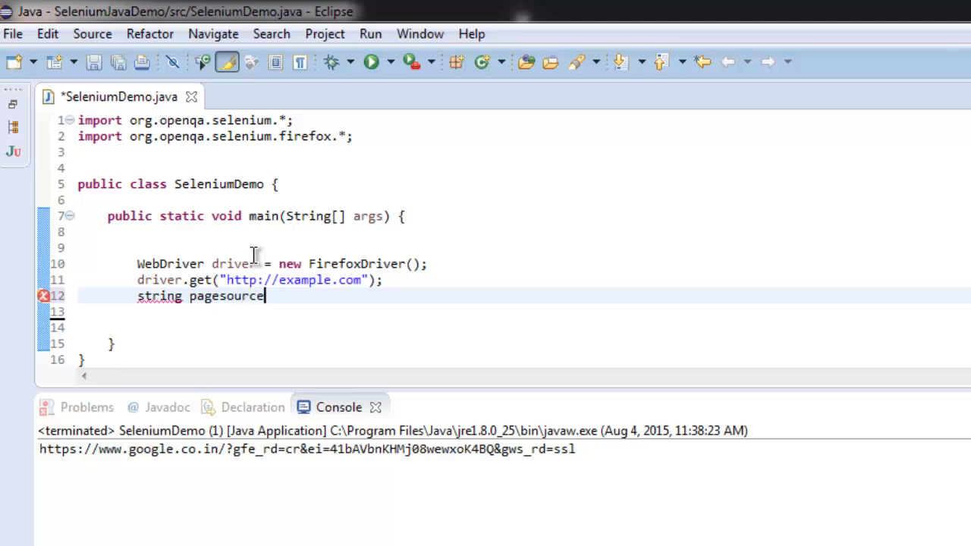
{"action": "type", "text": "= d"}
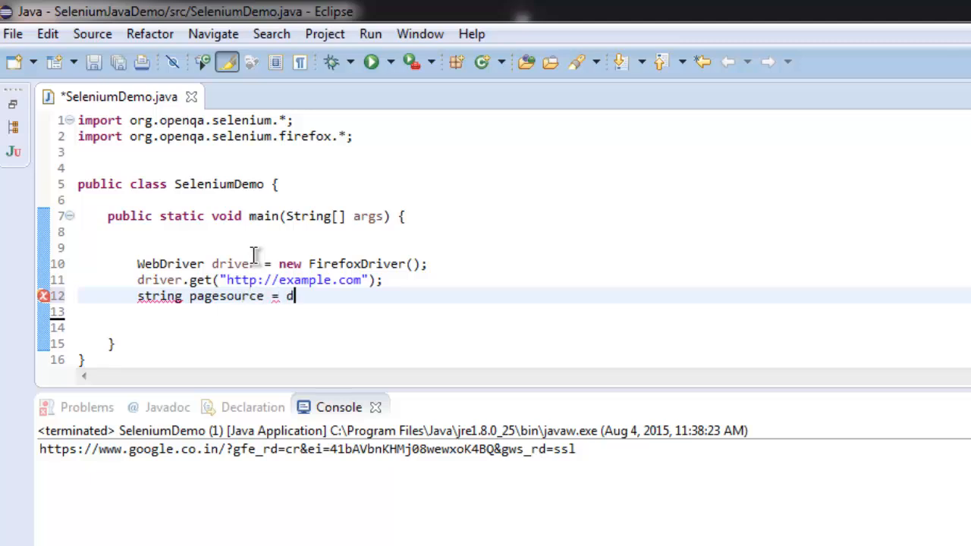
{"action": "type", "text": "river.getPageSource();"}
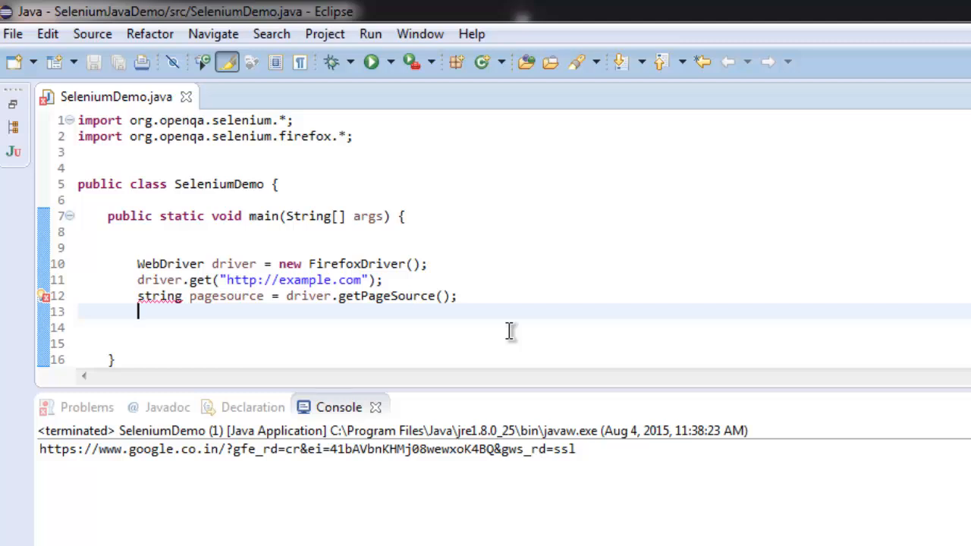
Print it with System.out.println(pagesource);
{"action": "type", "text": "System.out"}
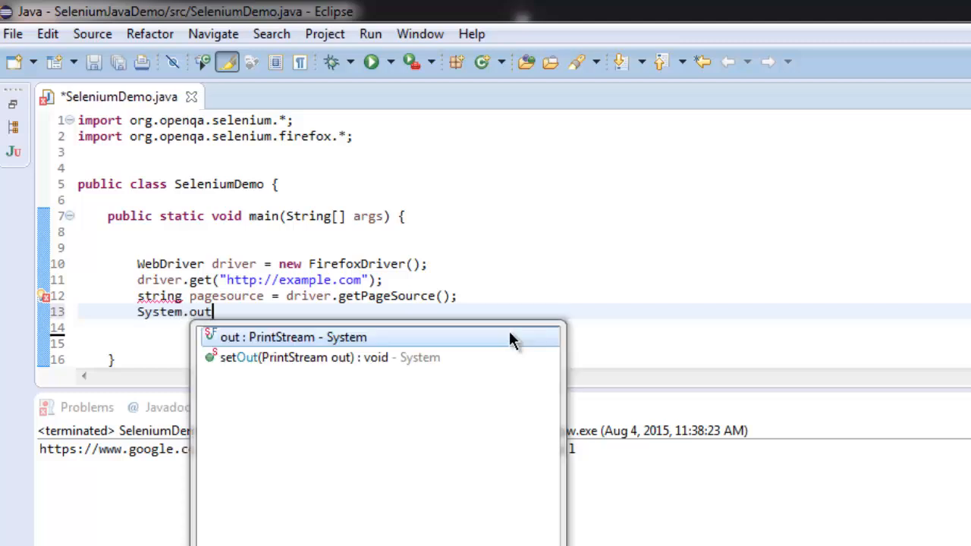
{"action": "type", "text": ".prin"}
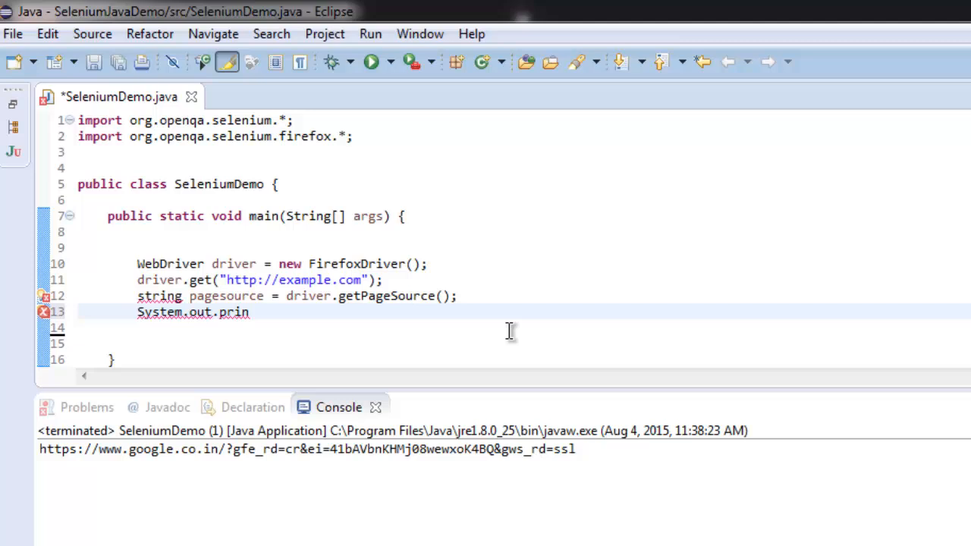
{"action": "type", "text": "tln"}
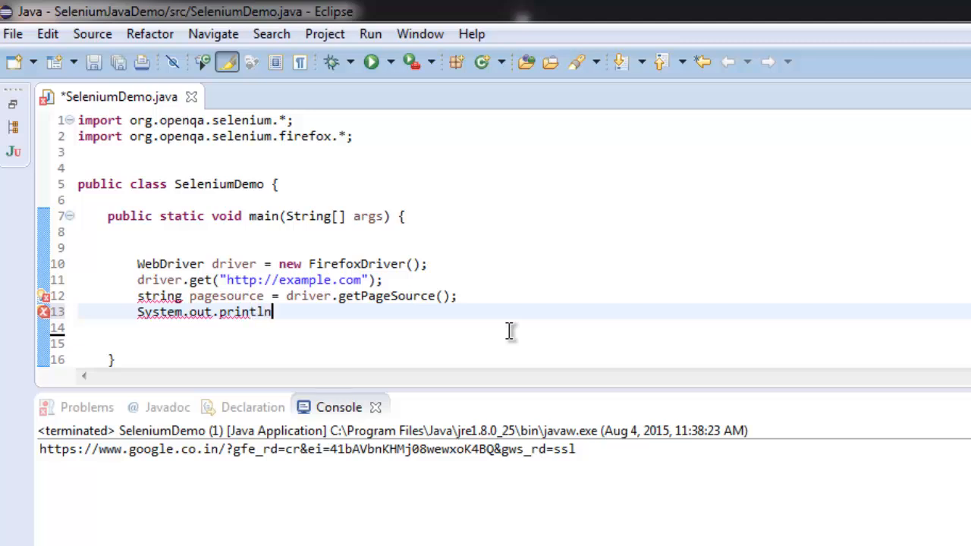
{"action": "type", "text": "(pagesource)"}
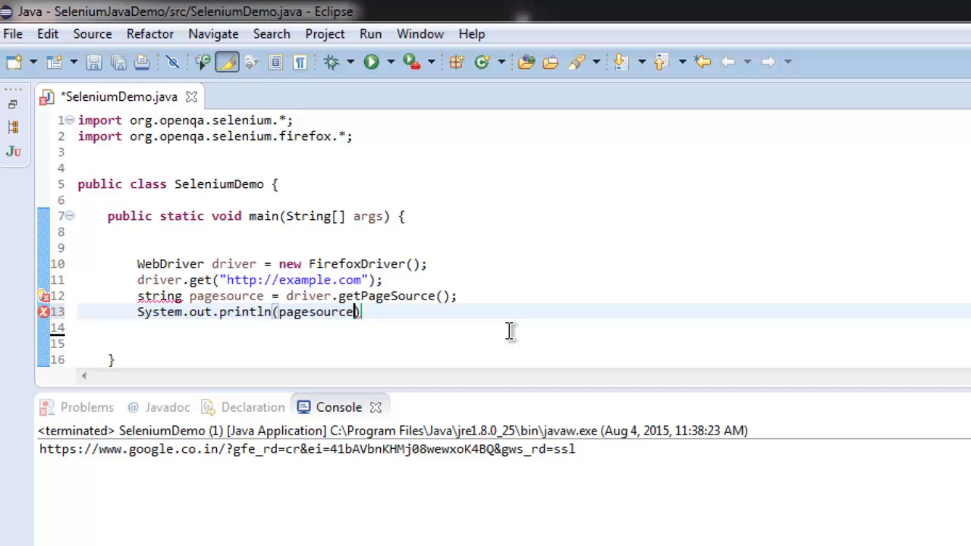
{"action": "type", "text": ";"}
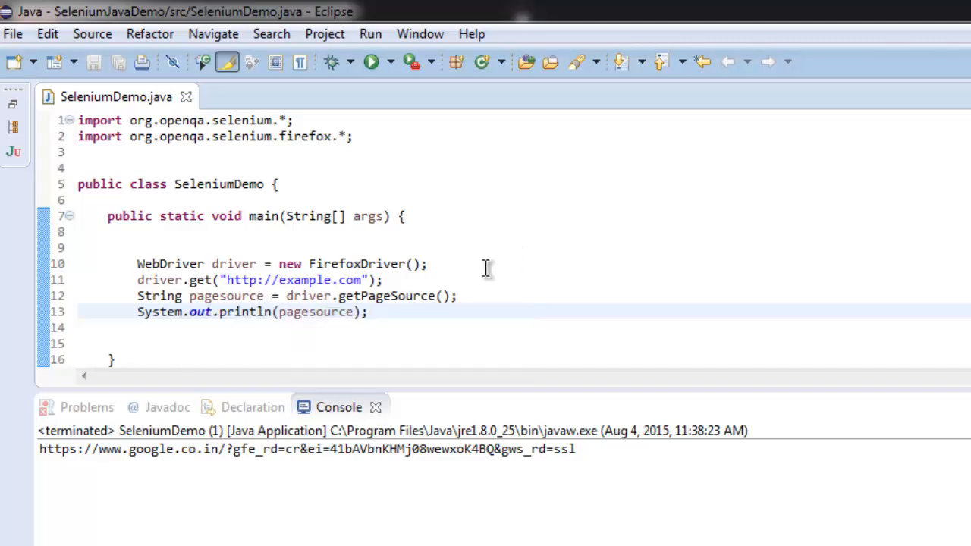
{"action": "mouse_move", "coordinate": [337, 121]}
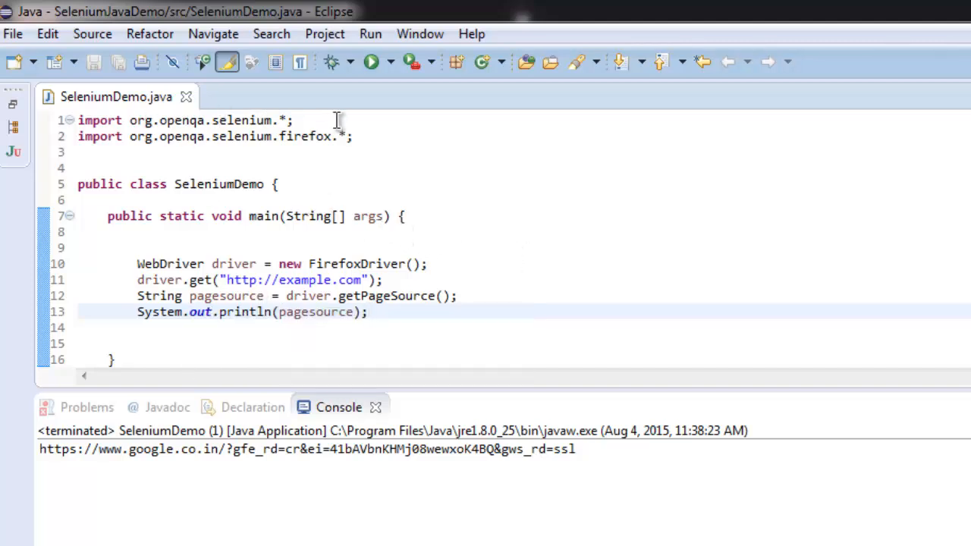
{"action": "mouse_move", "coordinate": [392, 146]}
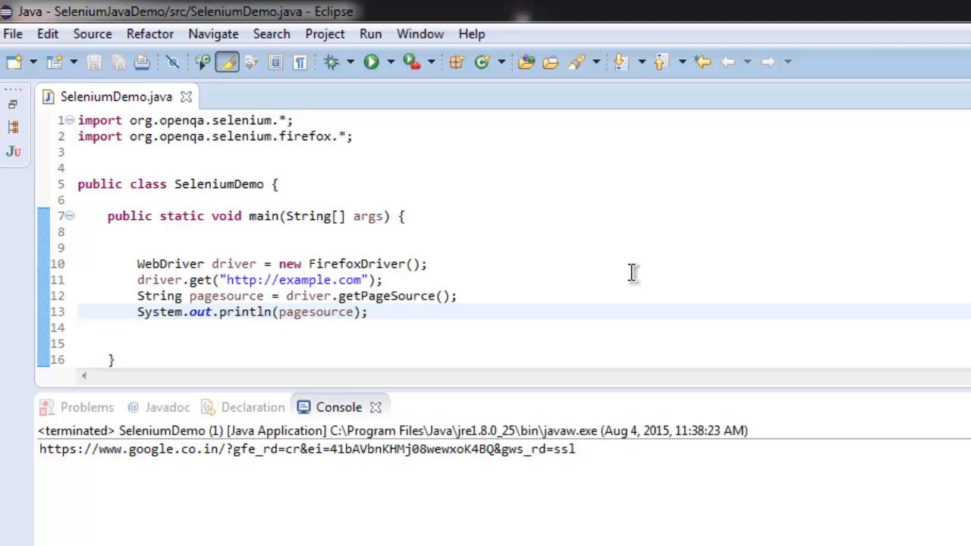
{"action": "mouse_move", "coordinate": [634, 273]}
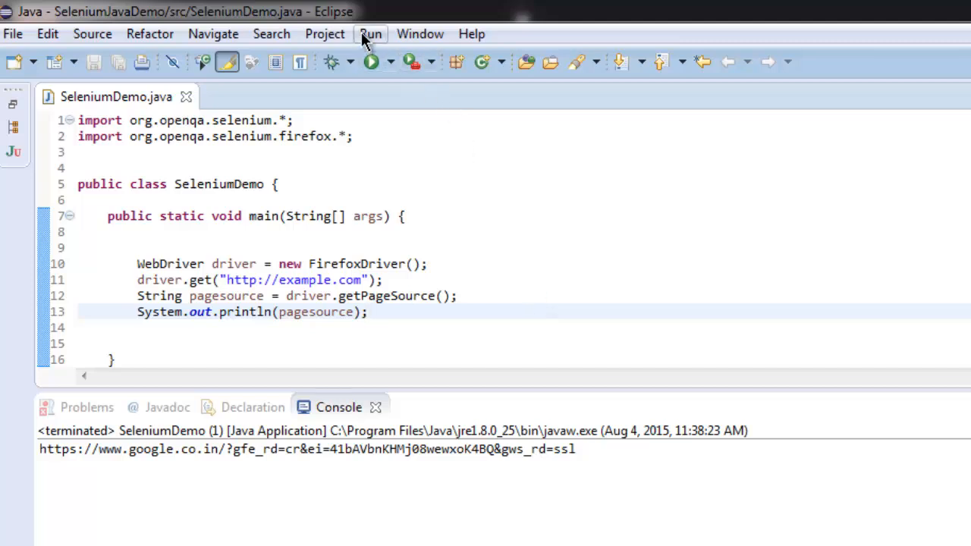
Run SeleniumDemo and scroll the console through example.com's HTML source to the closing </html>
{"action": "left_click", "coordinate": [370, 33]}
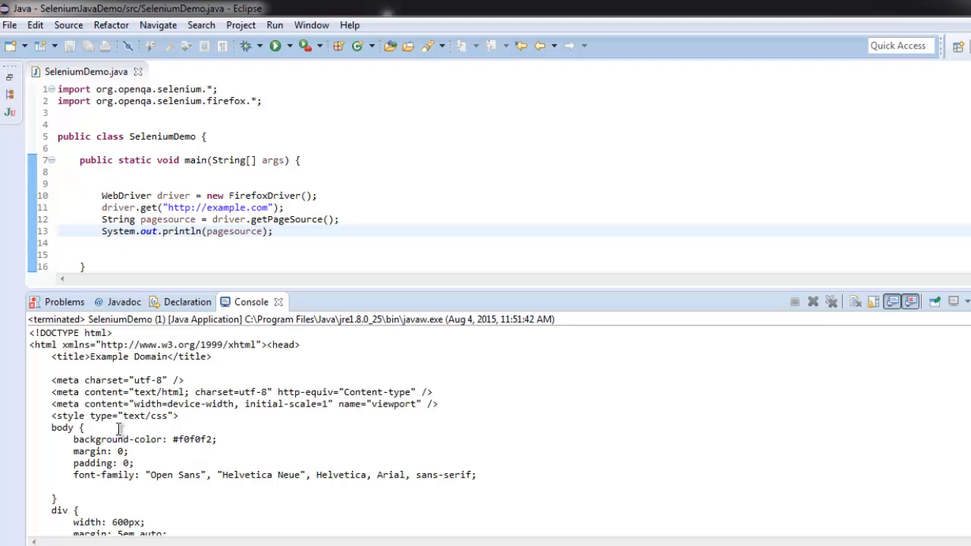
{"action": "scroll", "scroll_direction": "down", "scroll_amount": 3}
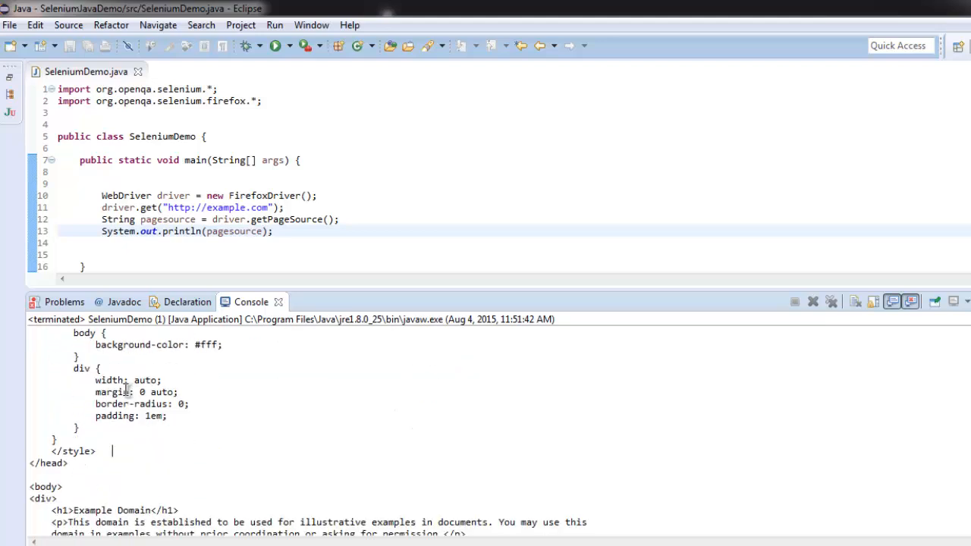
{"action": "scroll", "scroll_direction": "down", "scroll_amount": 3}
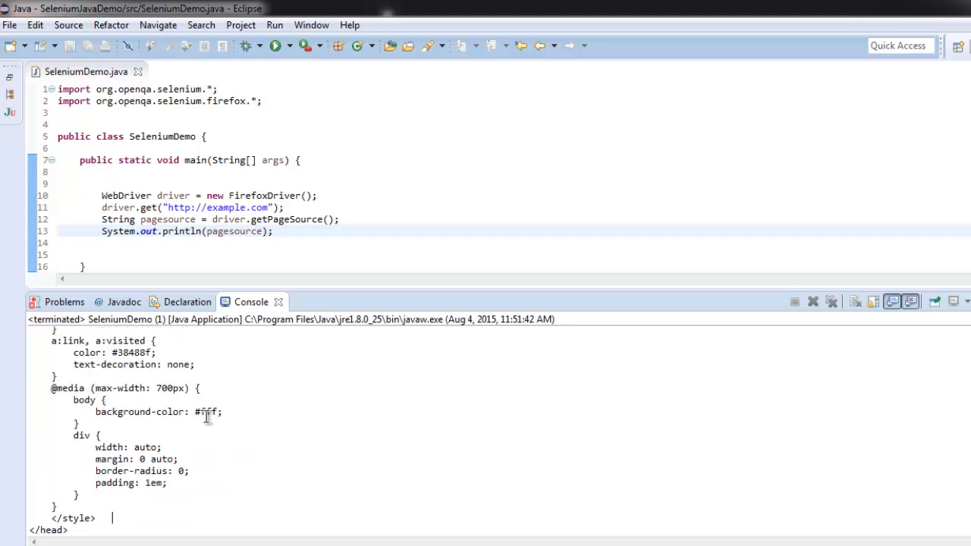
{"action": "scroll", "scroll_direction": "down", "scroll_amount": 3}
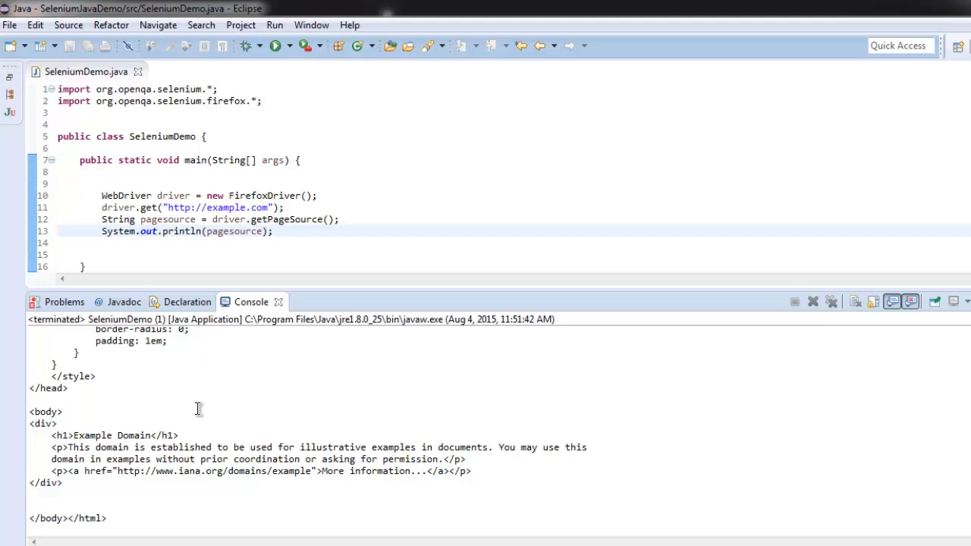